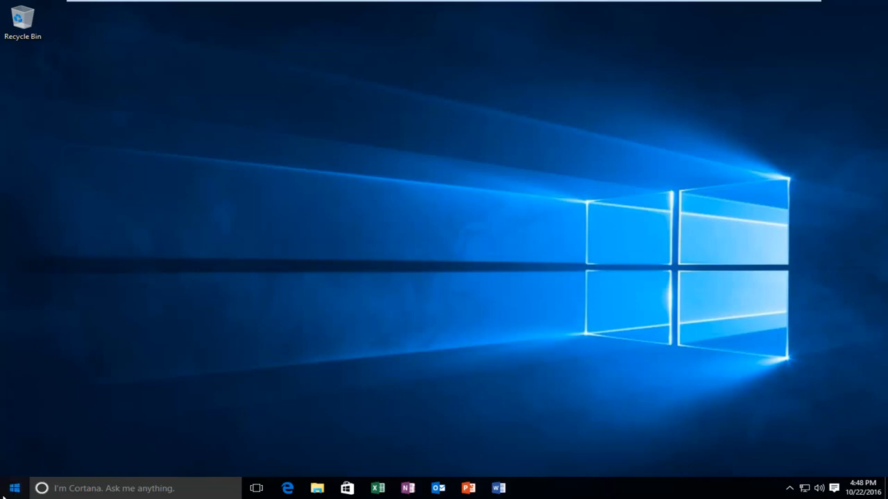
Step: Search the Start menu for "power" to find the power plan settings
left_click(14, 488)
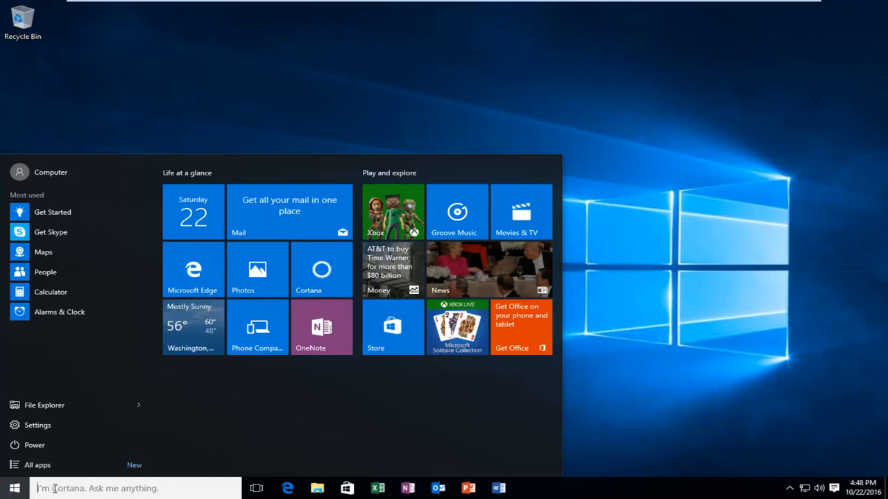
type("p")
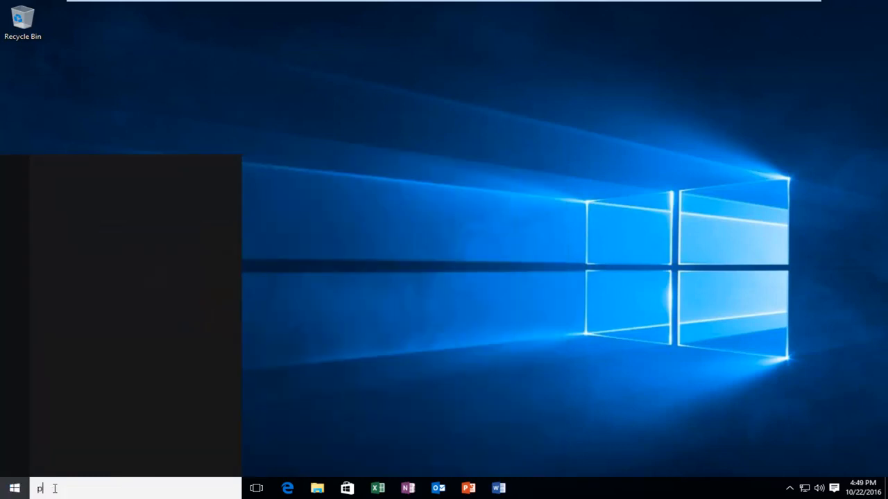
type("power")
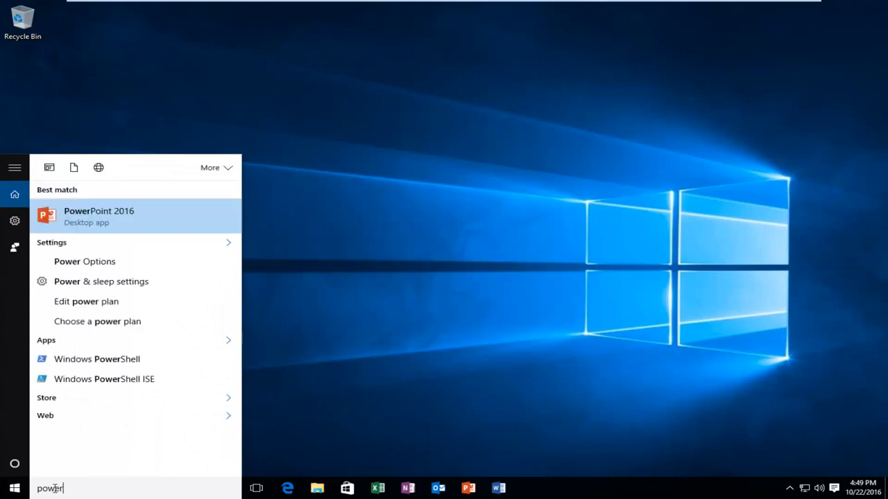
mouse_move(100, 446)
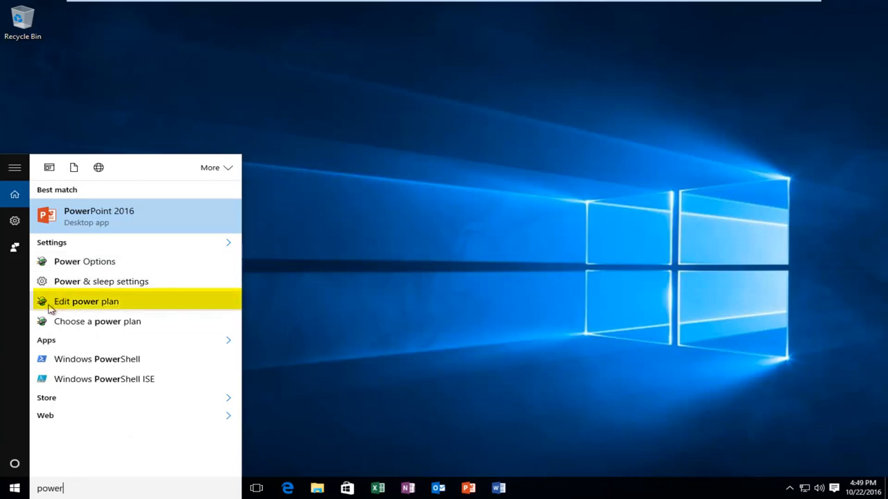
mouse_move(61, 306)
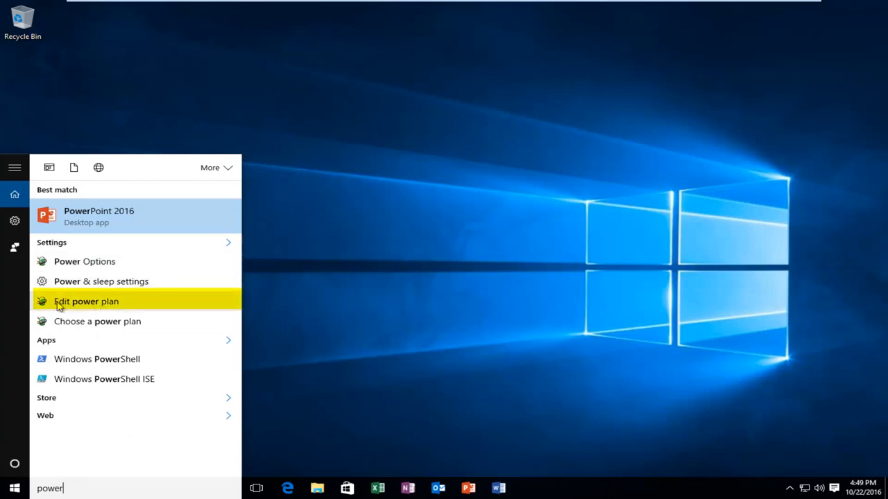
mouse_move(78, 305)
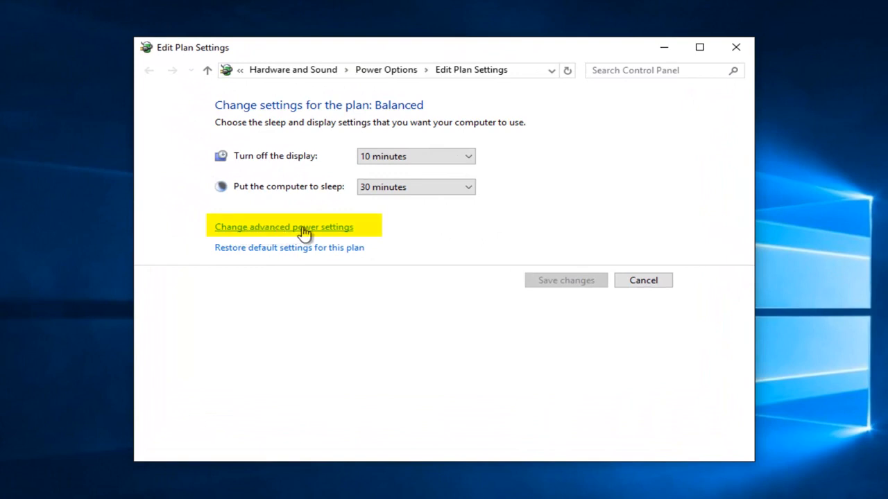
mouse_move(326, 234)
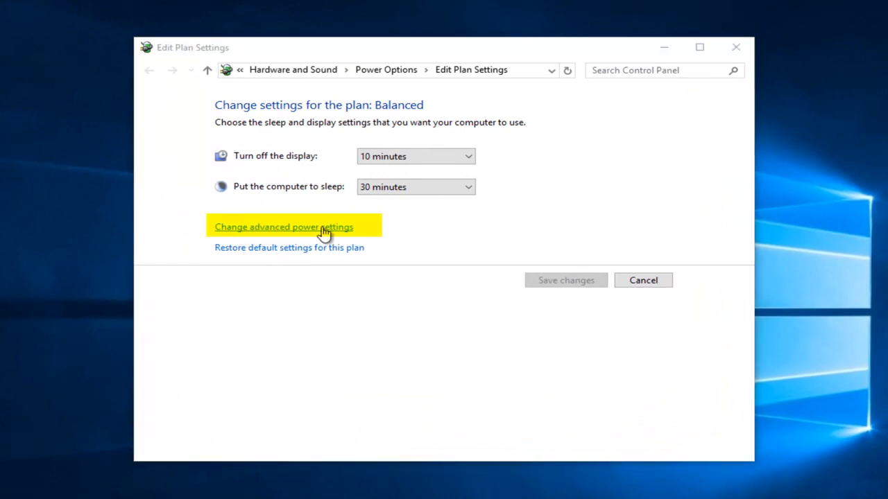
Step: In advanced power settings, keep the wireless adapter Power Saving Mode at Maximum Performance
left_click(283, 228)
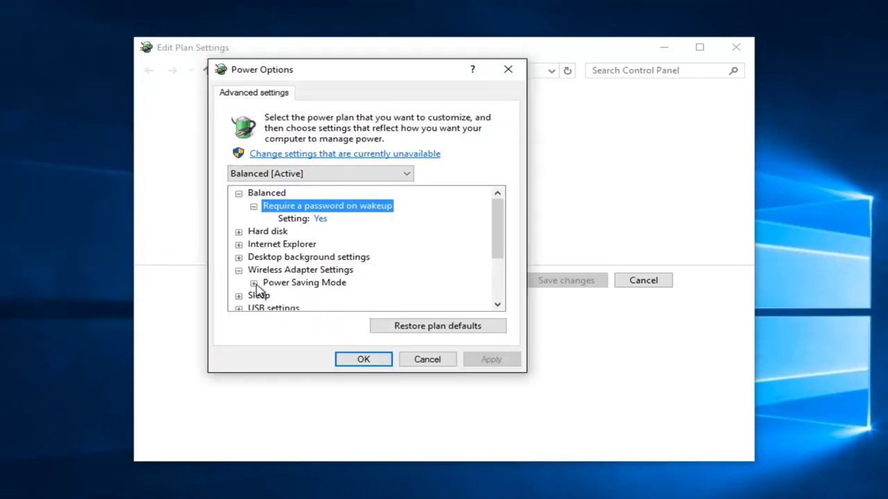
left_click(254, 283)
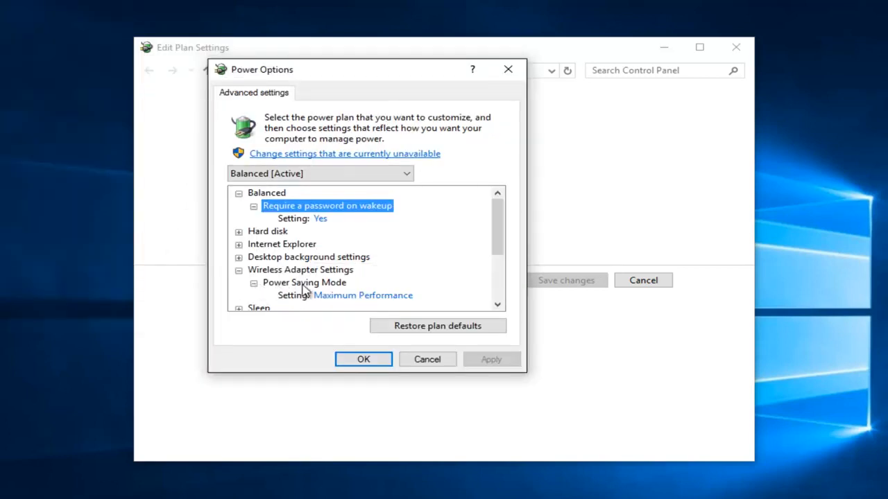
scroll("down", 3)
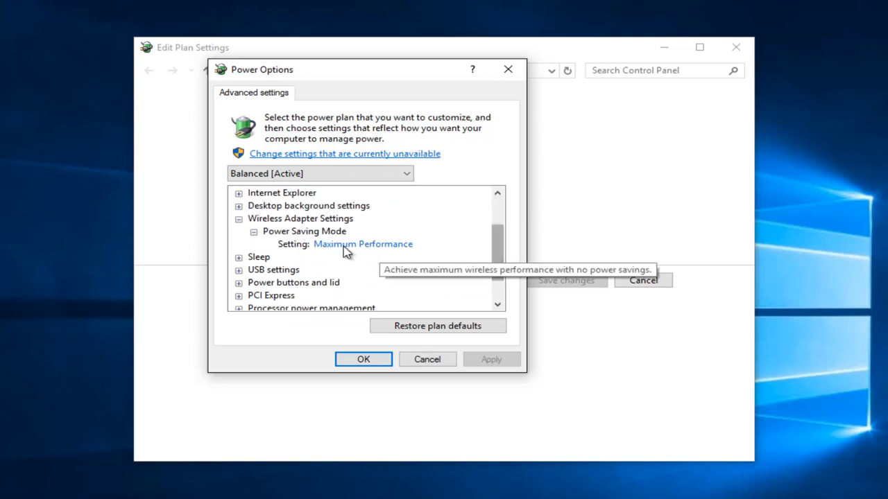
left_click(362, 244)
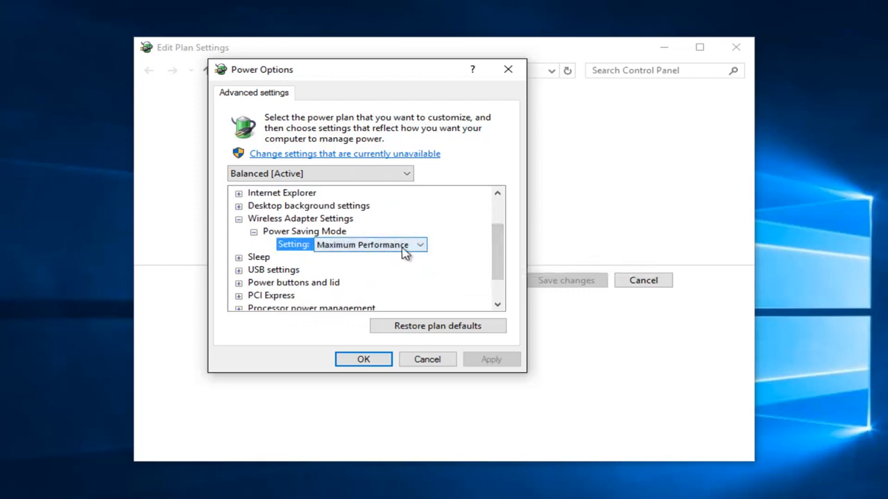
mouse_move(294, 266)
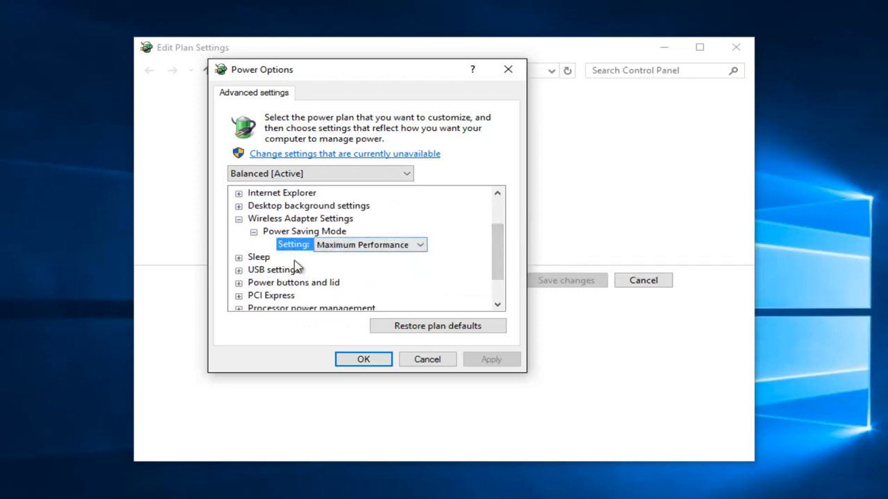
mouse_move(285, 259)
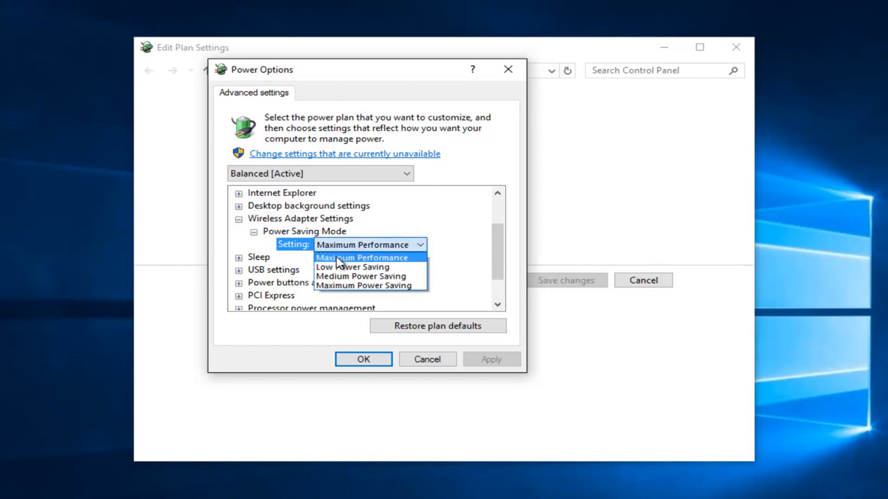
left_click(360, 257)
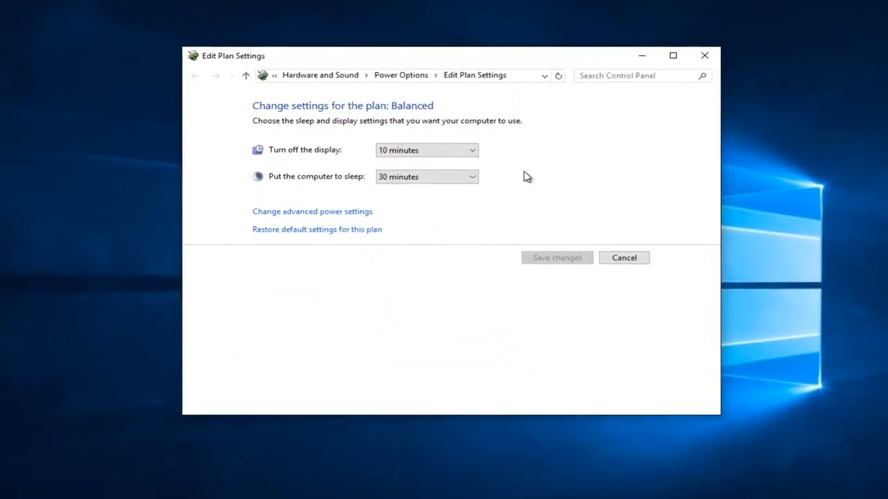
Step: Close the plan settings and launch Computer Management from a Start search for "compu"
left_click(624, 257)
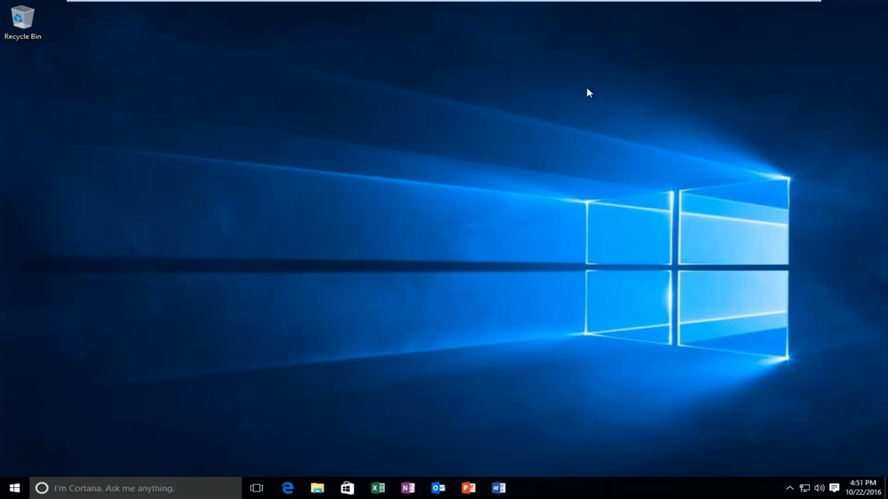
left_click(14, 488)
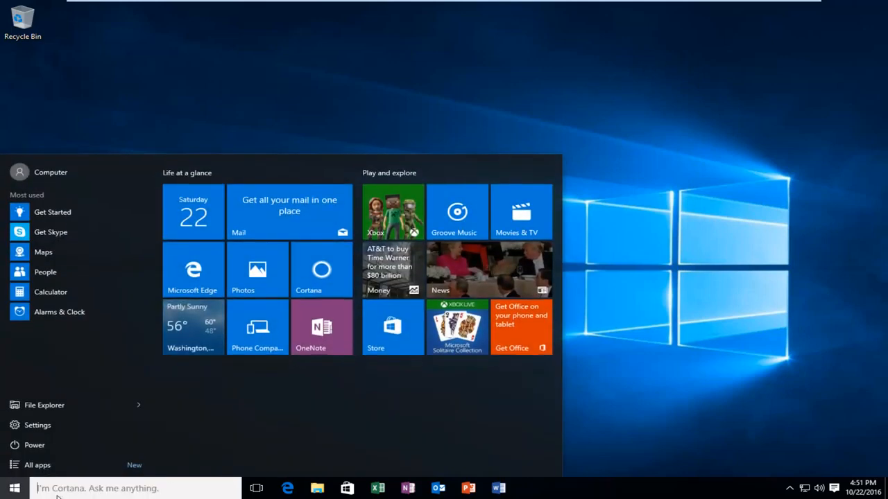
type("compu")
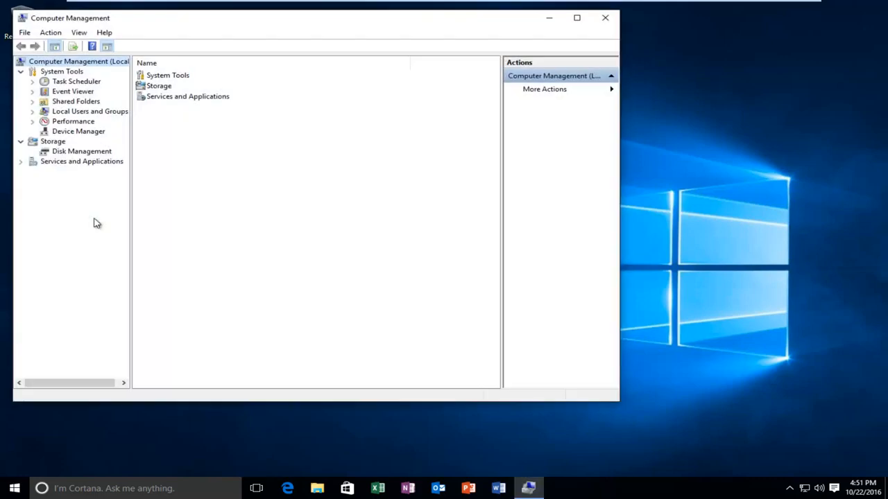
left_click_drag(312, 17, 437, 39)
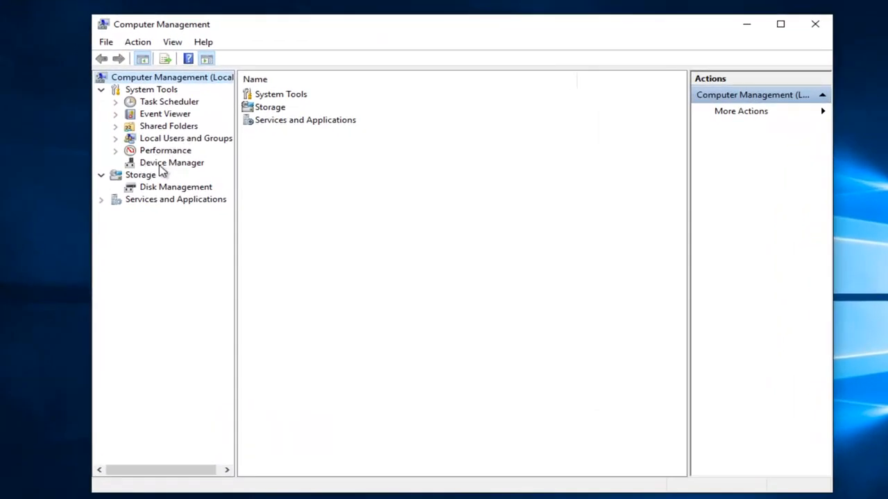
Step: Load the Device Manager device categories inside Computer Management
left_click(172, 162)
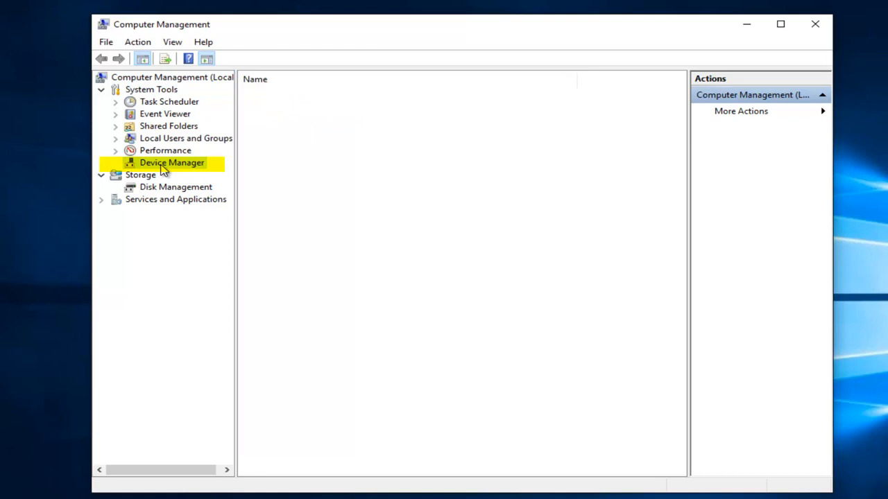
left_click(172, 162)
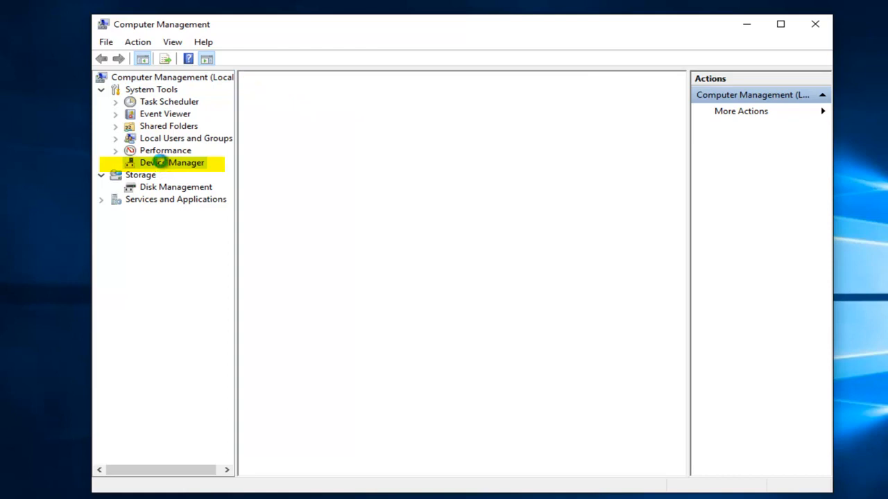
left_click(172, 162)
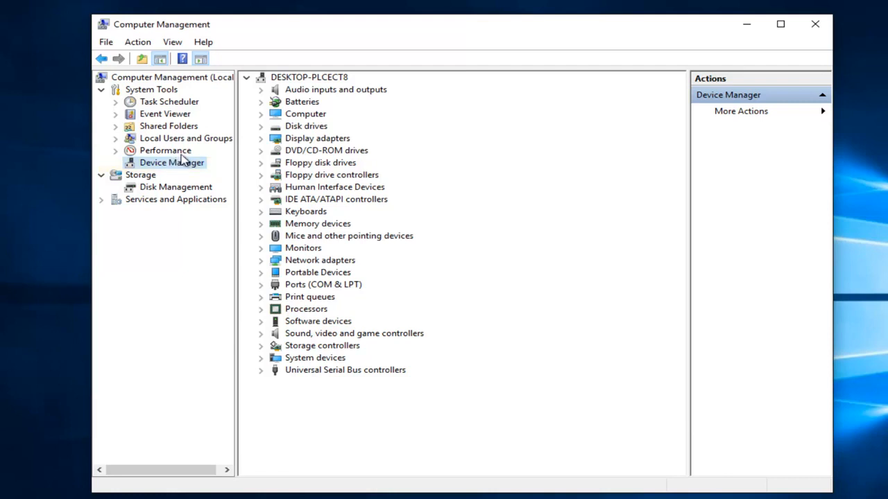
mouse_move(264, 267)
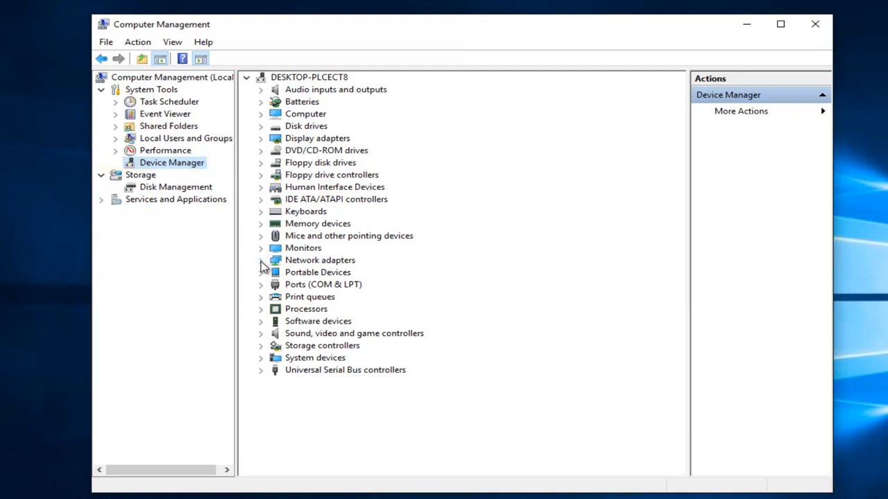
Step: Begin uninstalling the Intel(R) PRO/1000 MT Network Connection under Network adapters
left_click(260, 260)
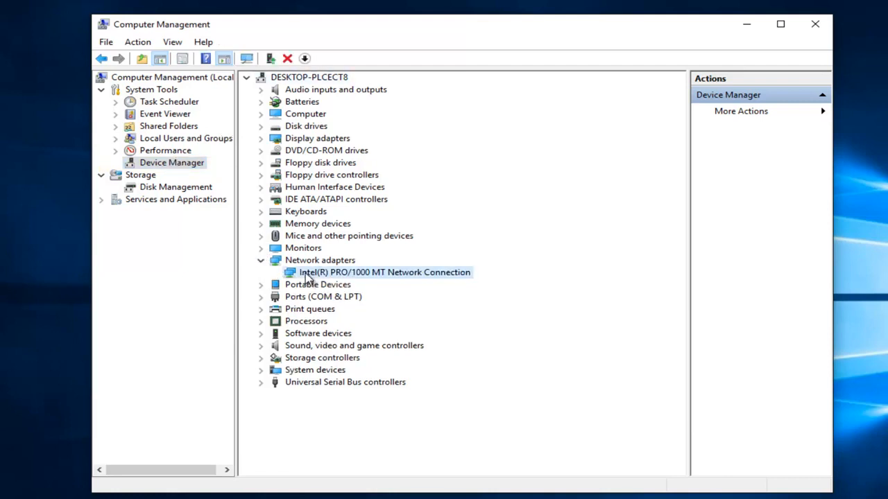
right_click(383, 272)
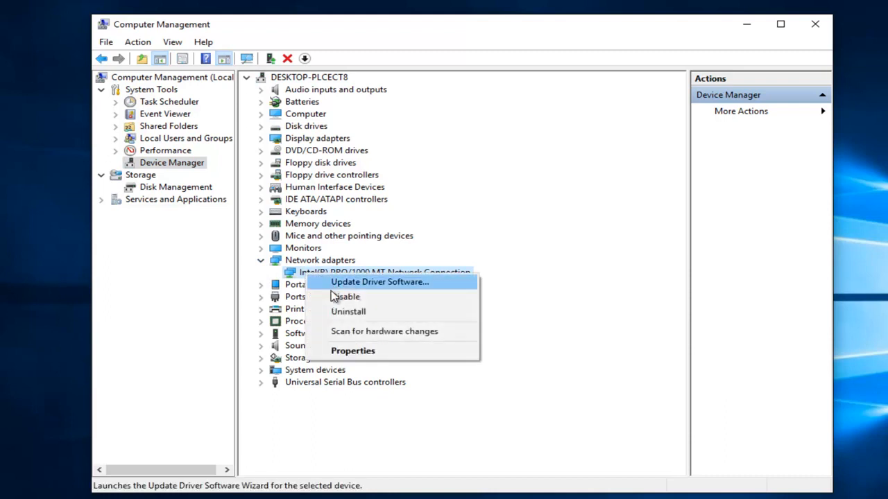
left_click(348, 311)
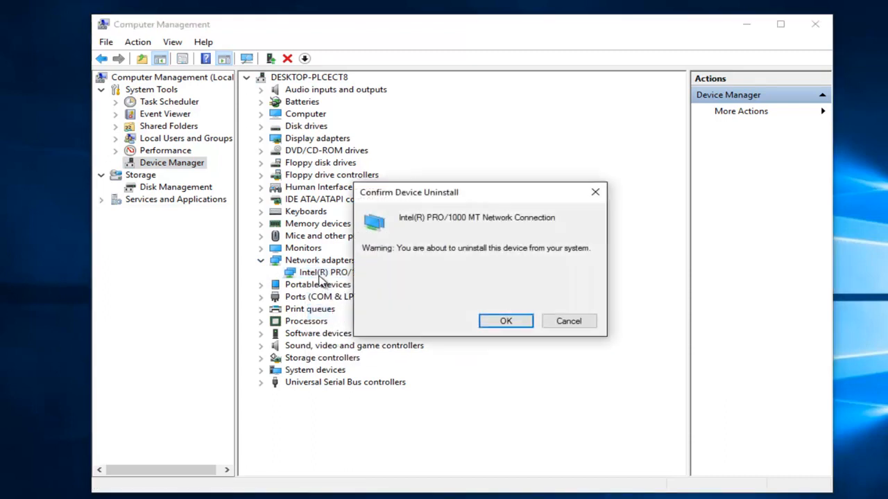
mouse_move(491, 224)
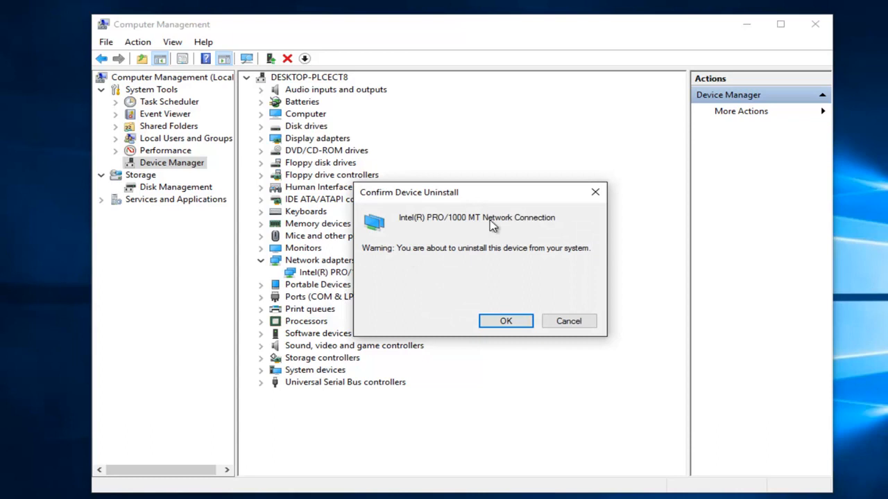
mouse_move(298, 235)
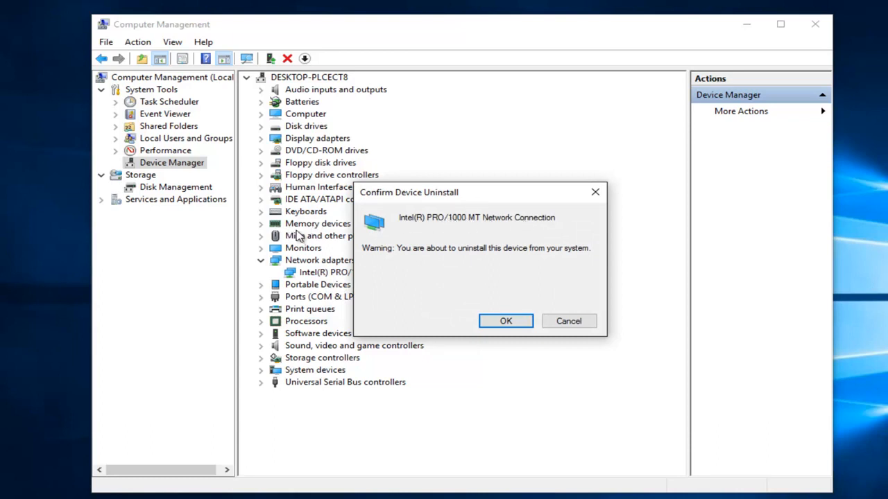
mouse_move(469, 298)
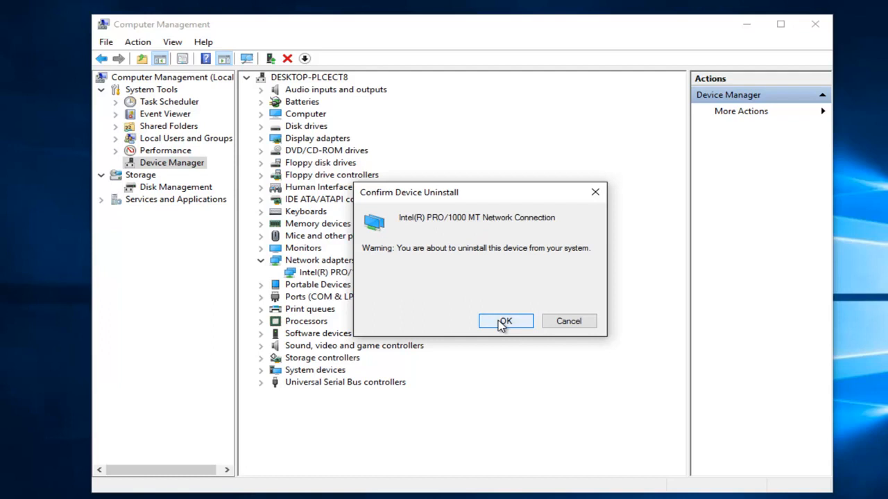
Step: Confirm the adapter uninstall and rescan hardware so the Intel PRO/1000 MT reappears
left_click(505, 320)
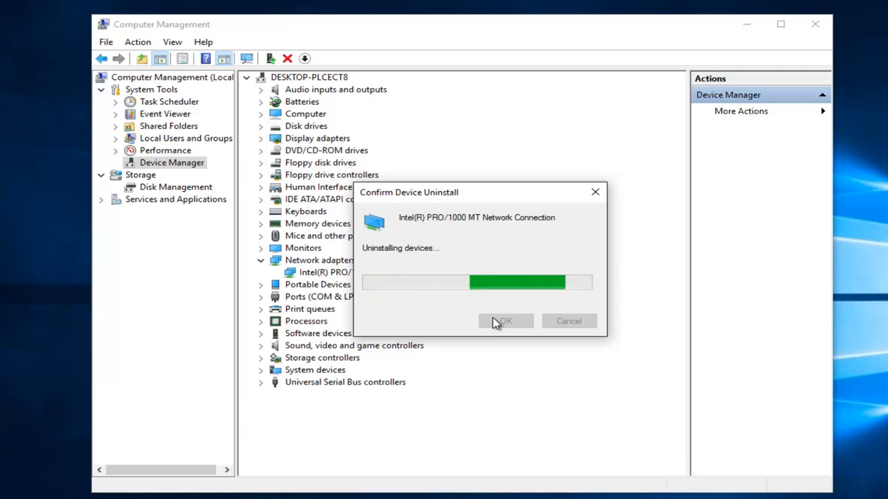
left_click(505, 320)
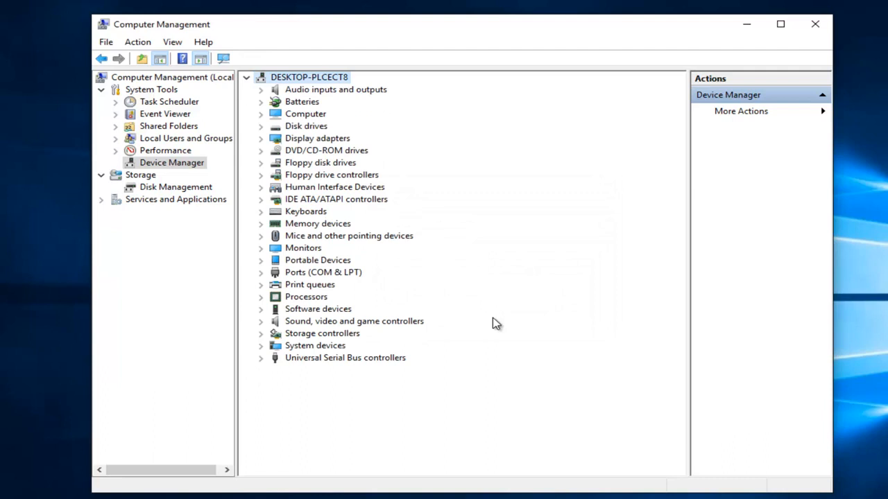
mouse_move(457, 312)
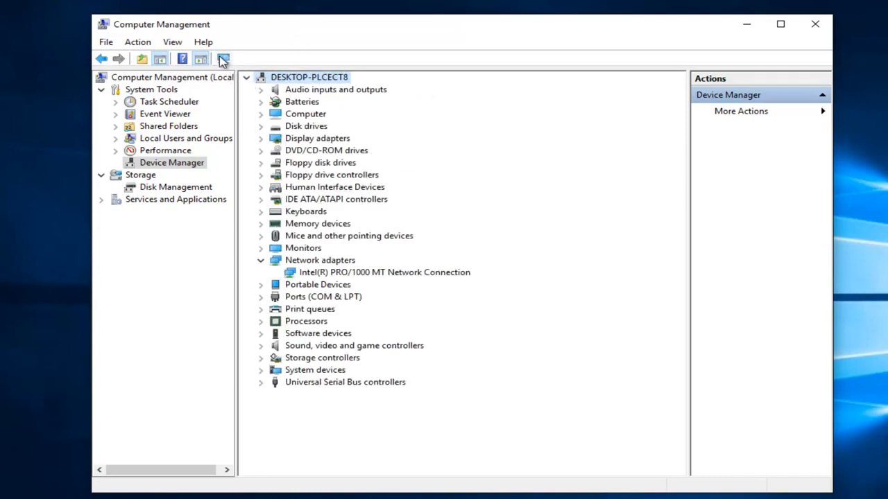
left_click(223, 58)
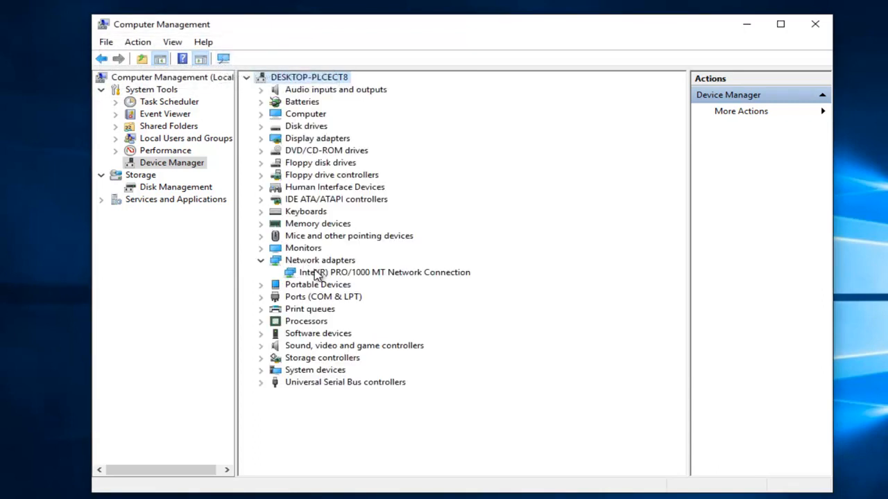
Step: Search automatically for a newer Intel PRO/1000 MT driver; it is already up to date
right_click(383, 272)
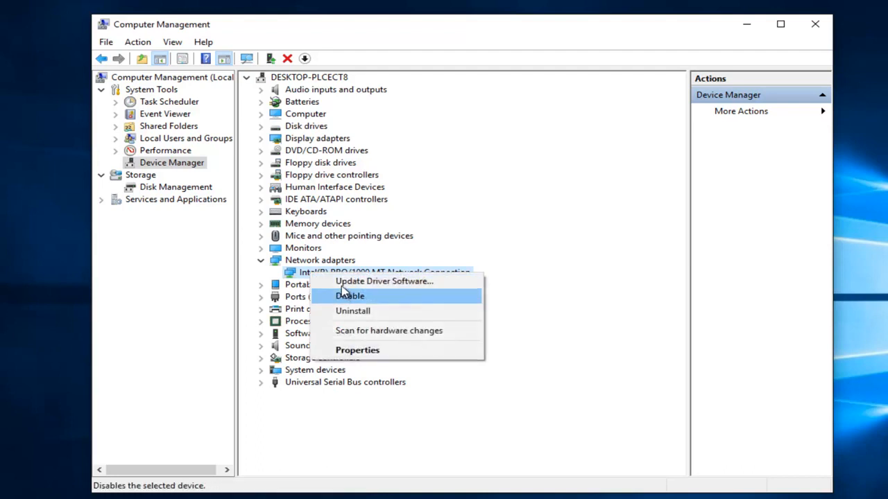
mouse_move(382, 281)
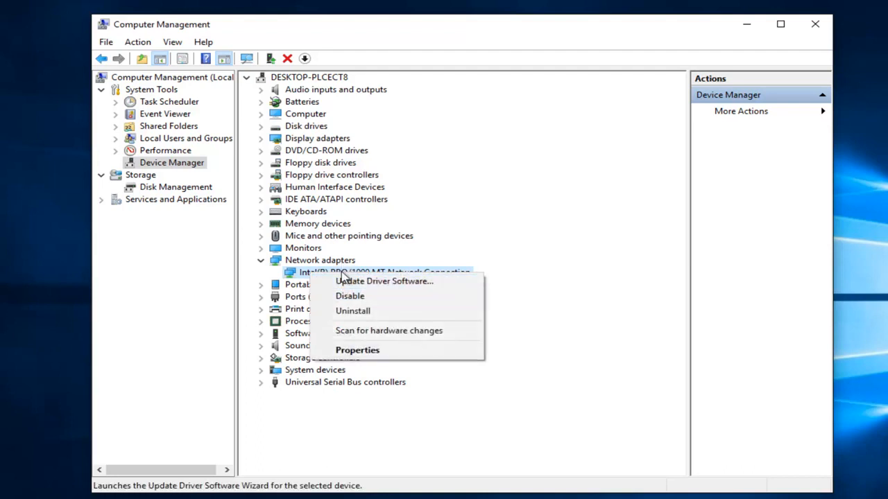
left_click(384, 280)
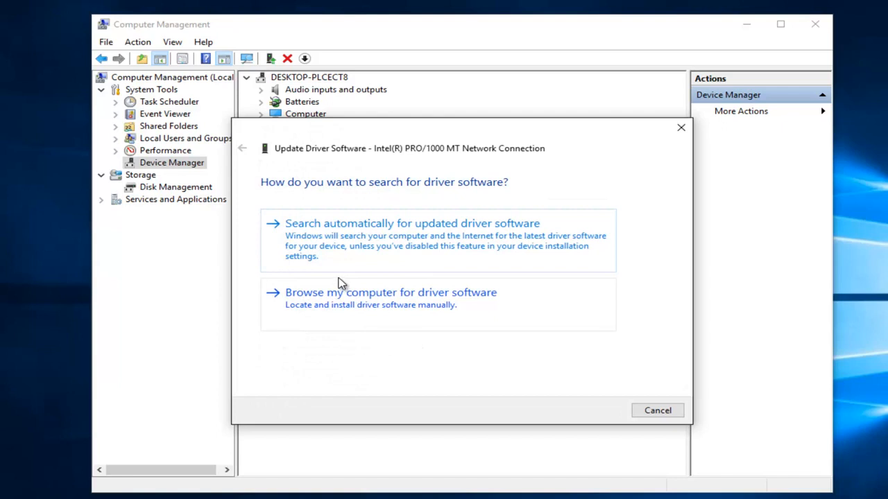
mouse_move(427, 248)
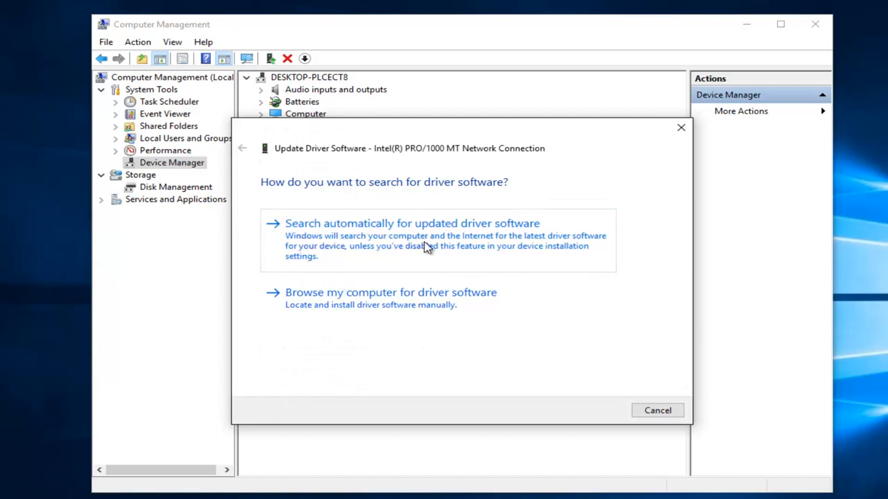
left_click(412, 222)
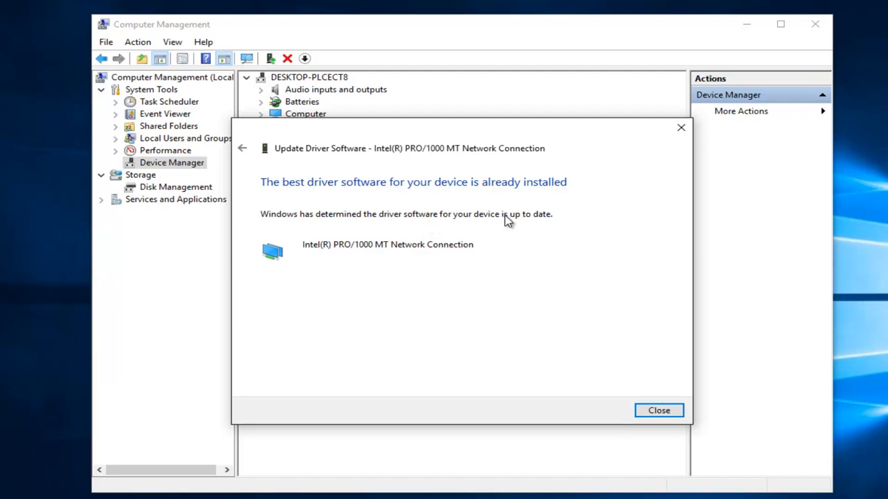
mouse_move(172, 265)
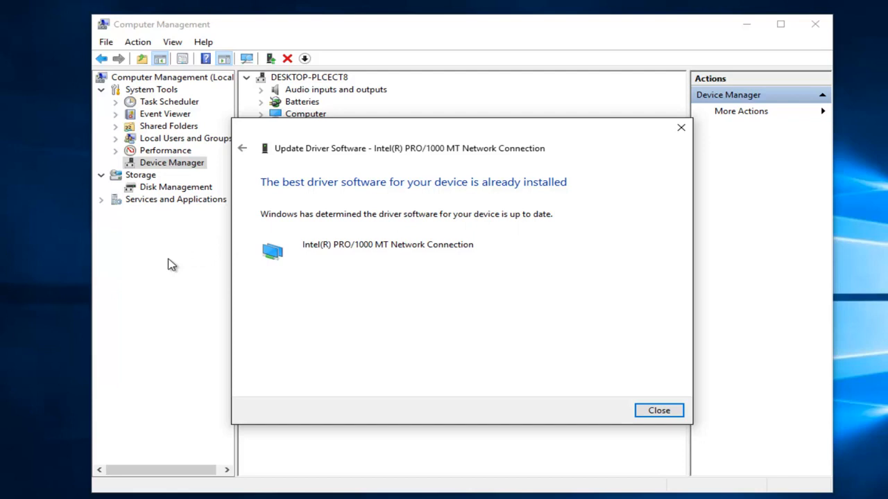
mouse_move(20, 292)
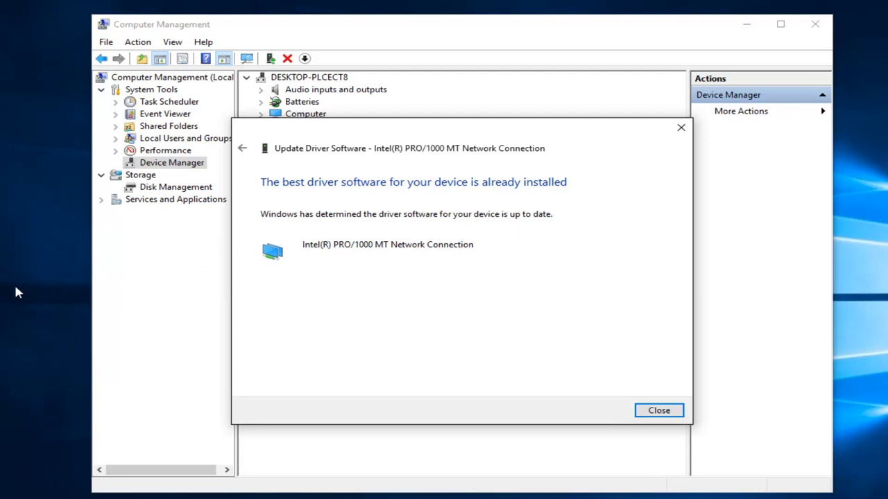
mouse_move(12, 292)
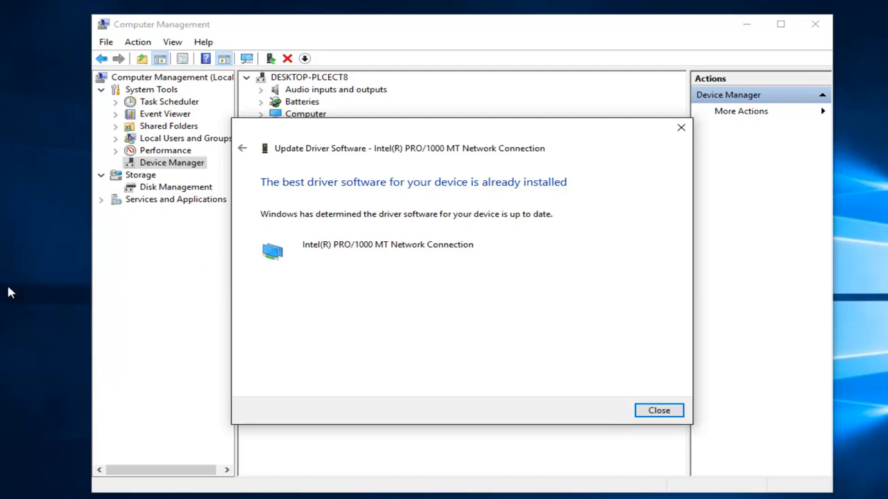
mouse_move(209, 290)
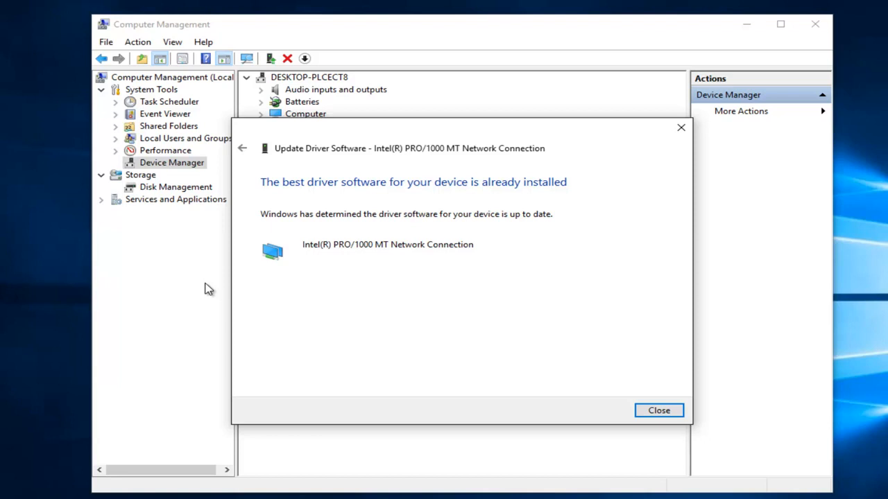
mouse_move(358, 334)
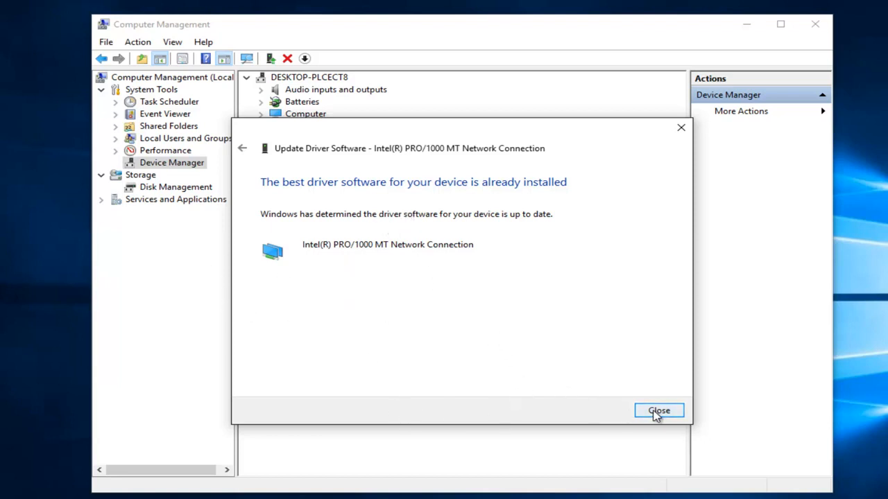
left_click(657, 411)
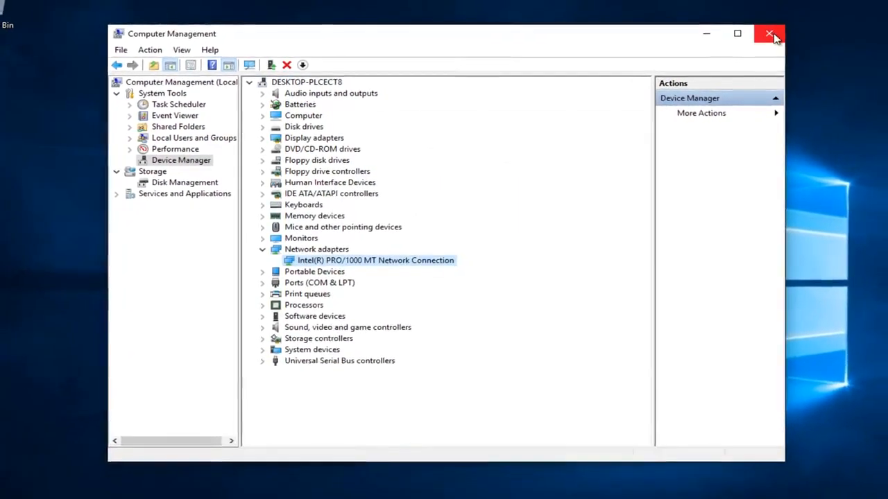
Step: Close Computer Management and launch Command Prompt (Admin) from the Start right-click menu
left_click(770, 33)
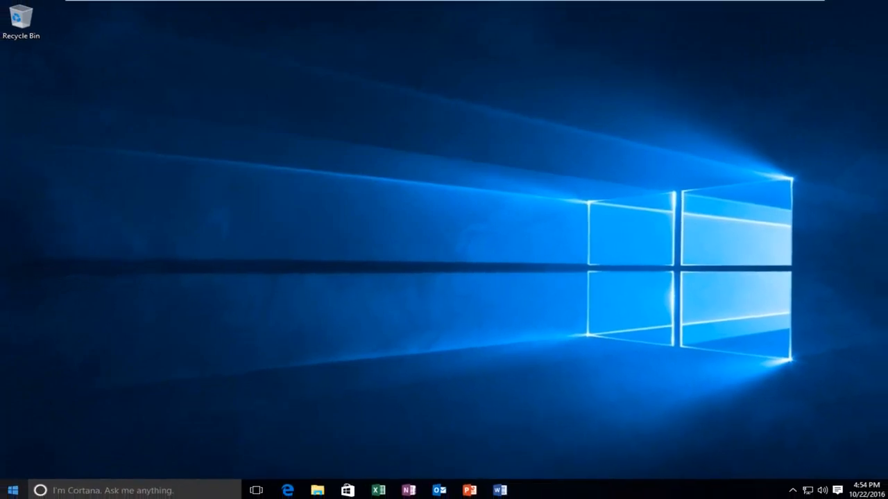
right_click(12, 488)
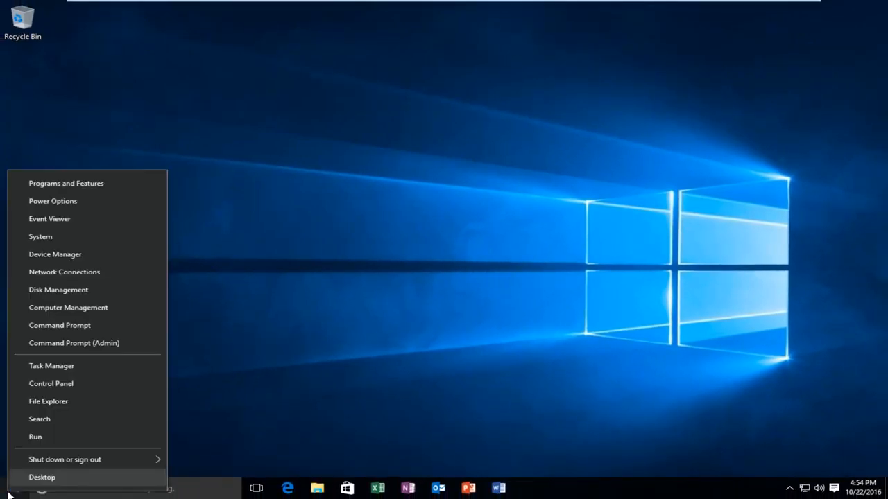
mouse_move(75, 343)
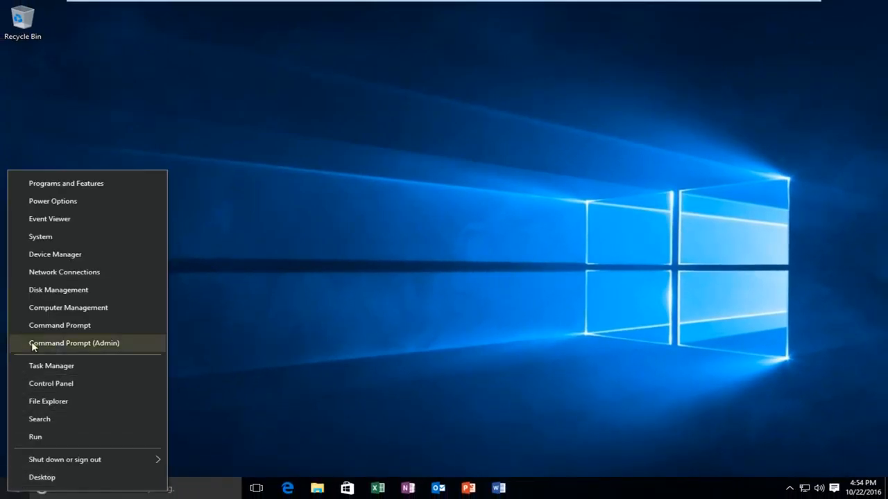
mouse_move(80, 347)
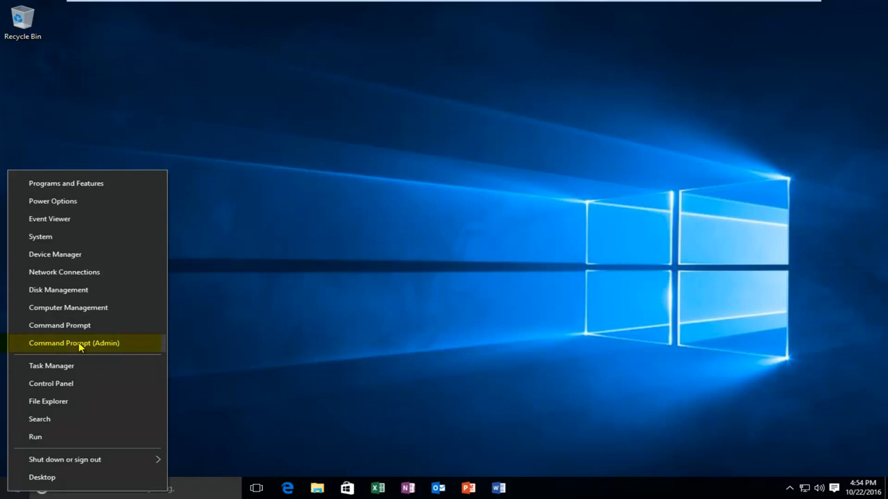
left_click(75, 343)
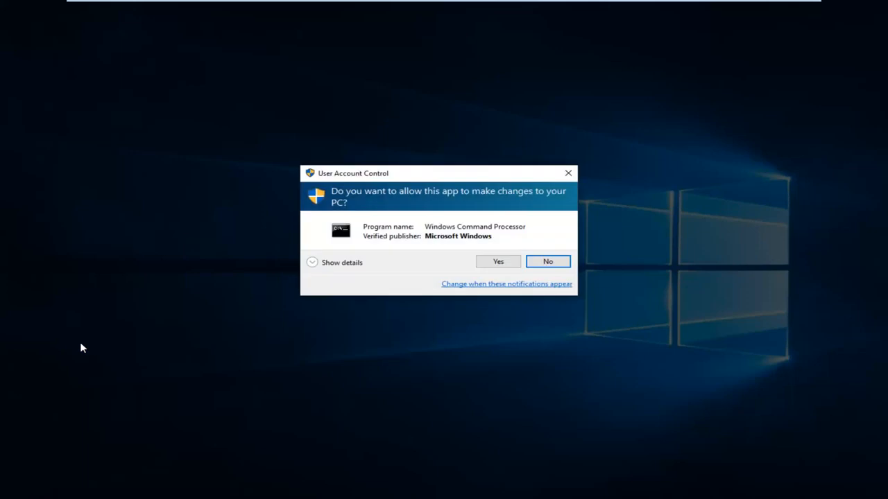
mouse_move(255, 248)
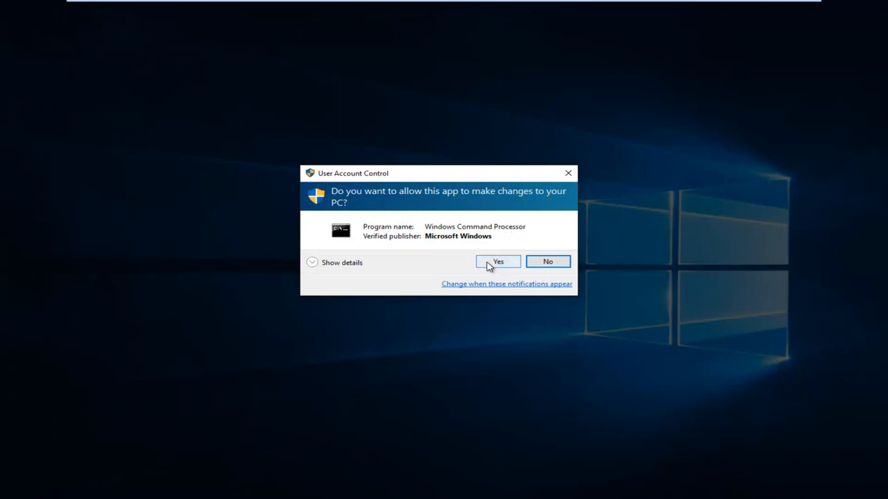
Step: Run netsh int ip reset c:\resetlog.txt in the elevated prompt, then close it
left_click(496, 261)
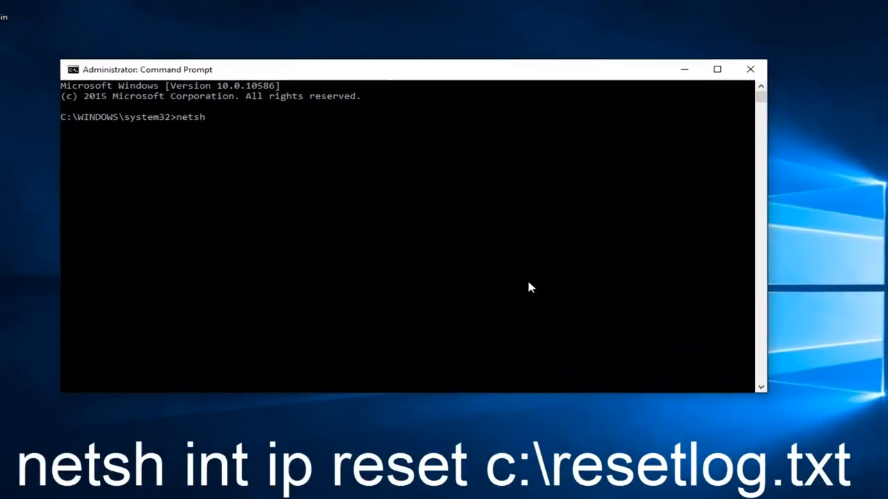
type("int ip")
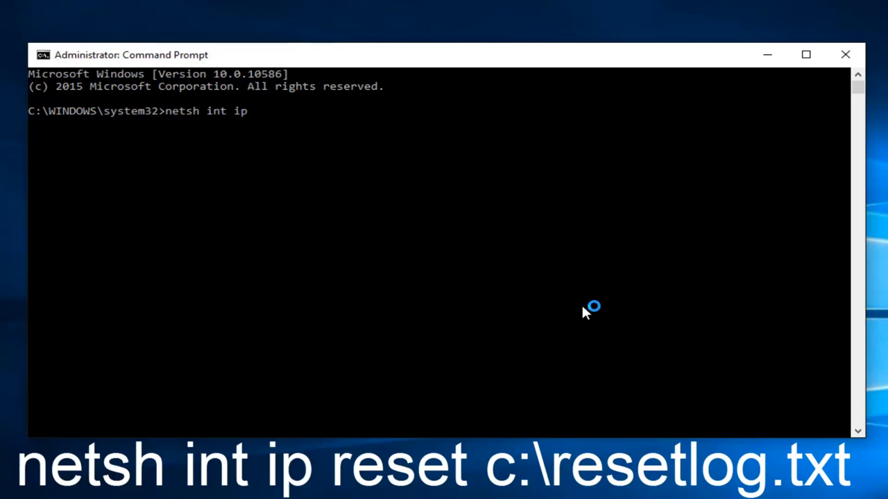
type("reset")
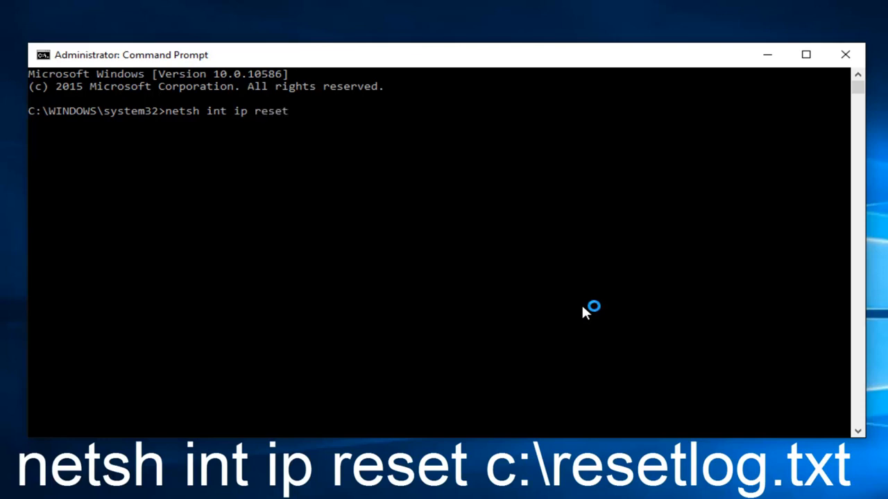
type("c")
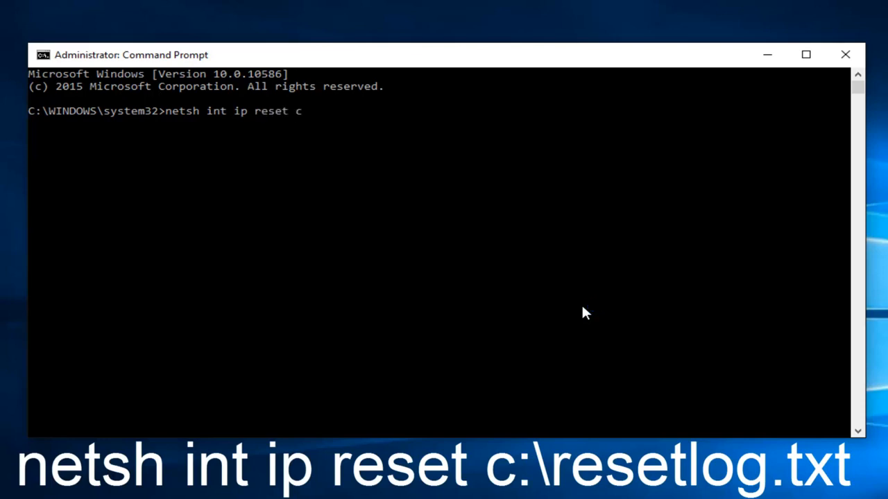
type(":\\")
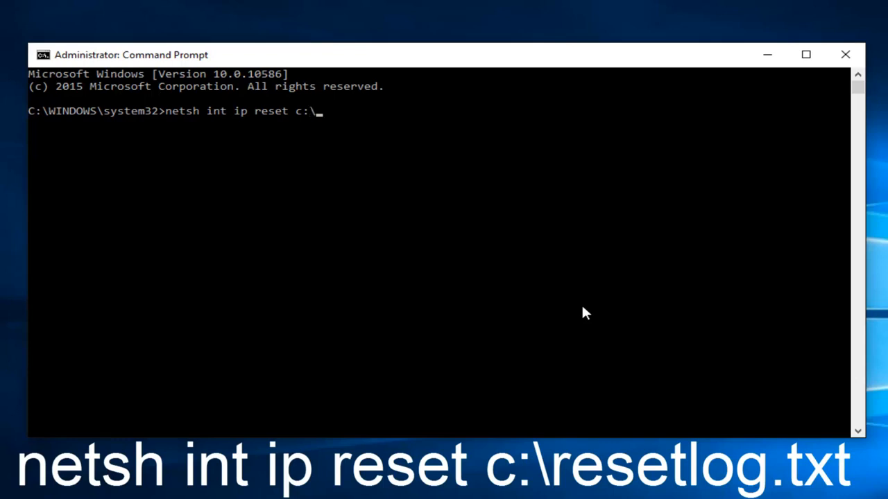
type("res")
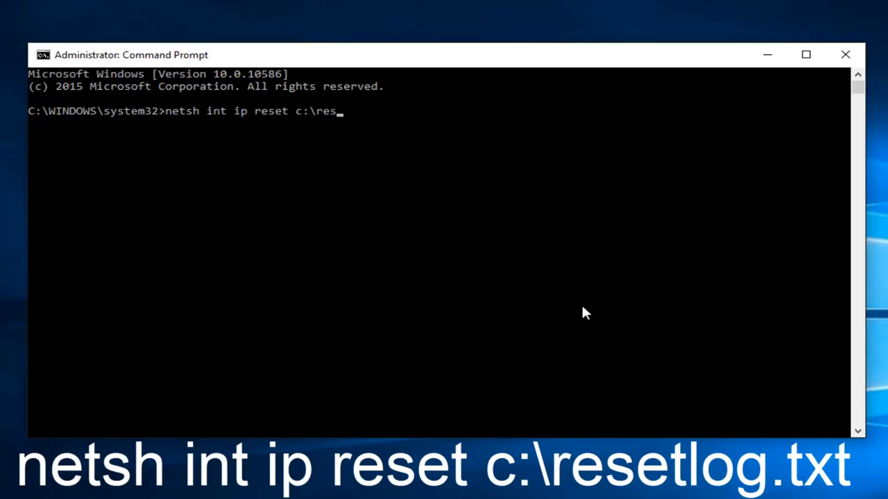
type("etlog")
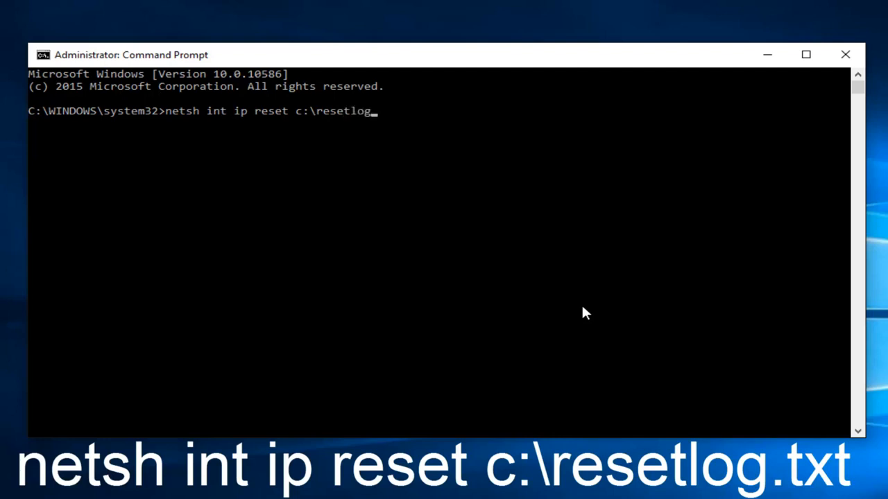
type(".tx")
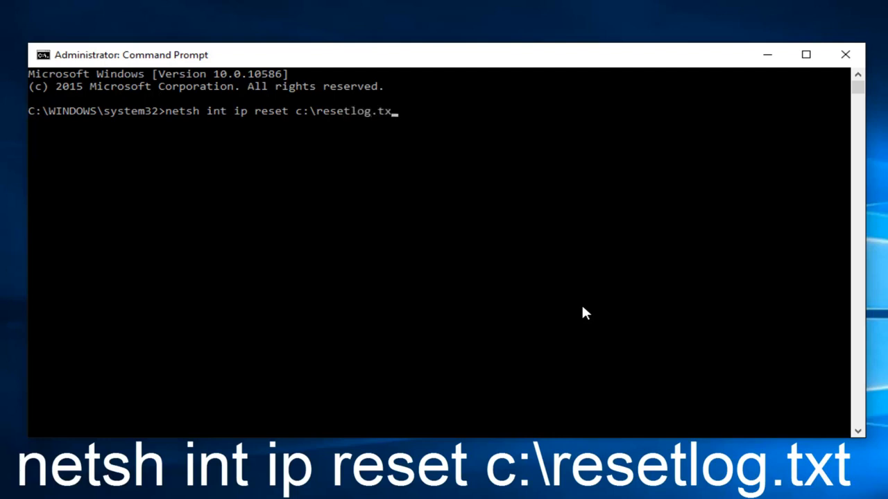
type("t")
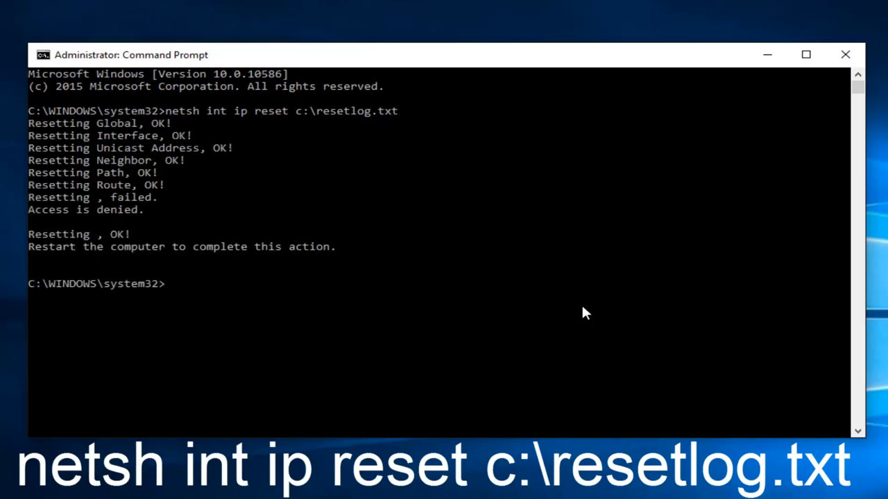
mouse_move(261, 222)
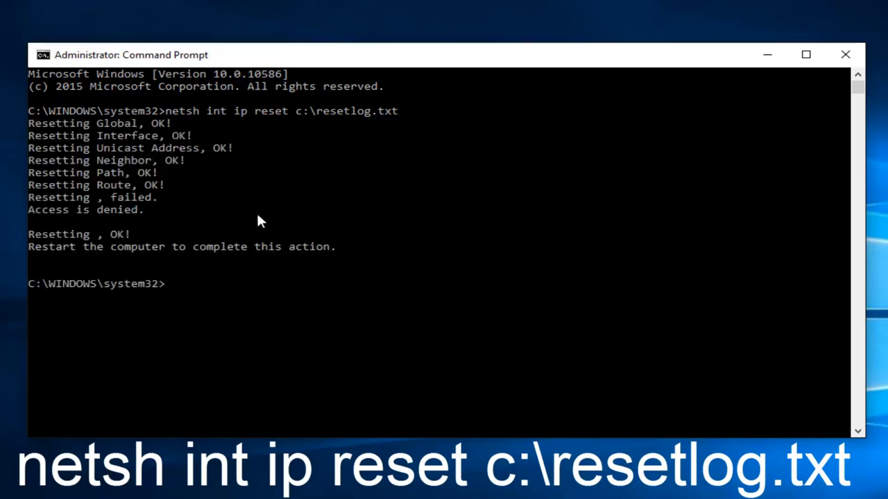
mouse_move(72, 214)
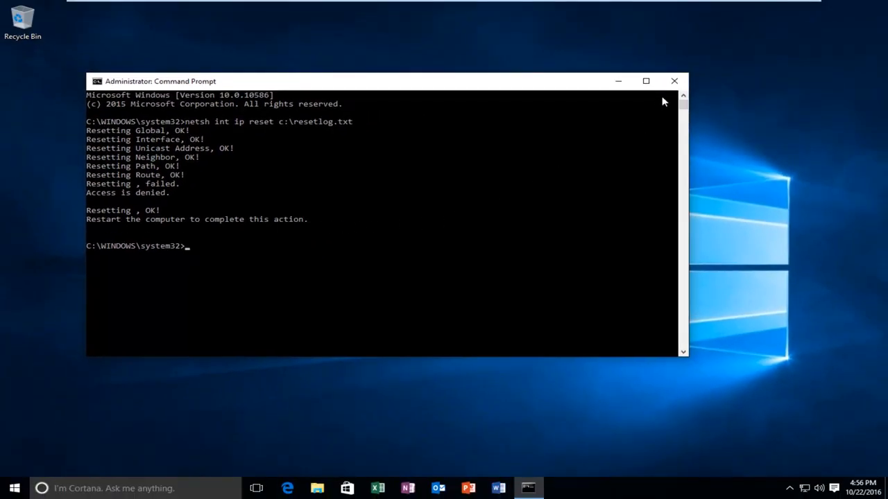
left_click(674, 81)
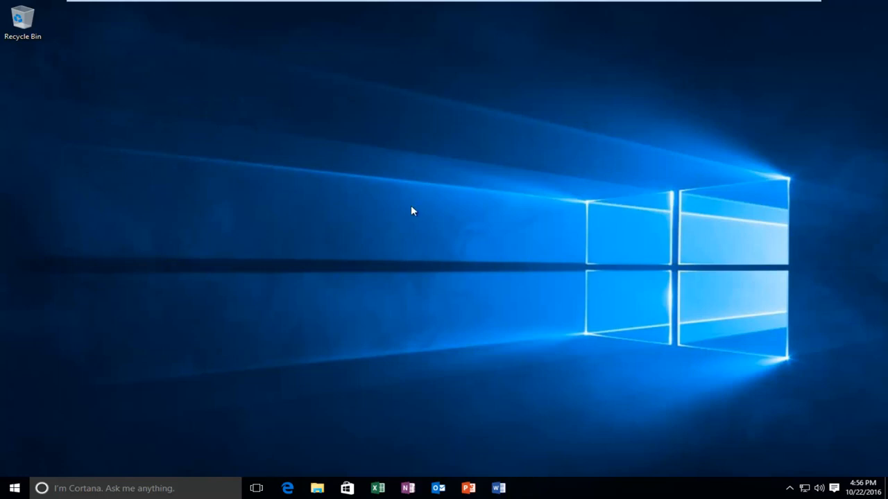
mouse_move(158, 229)
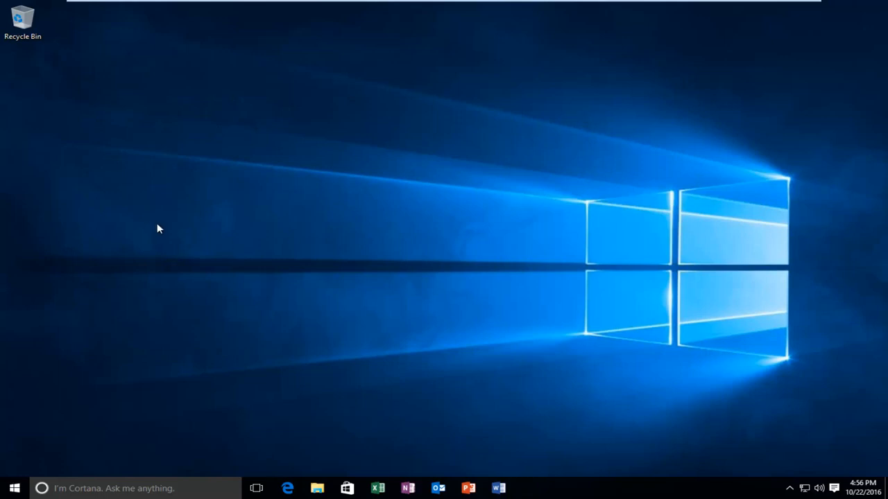